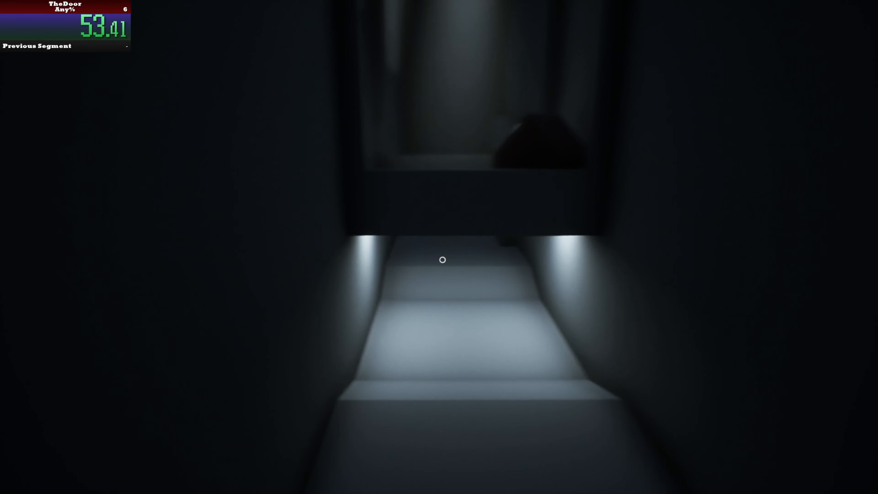
{"action": "key", "text": "w"}
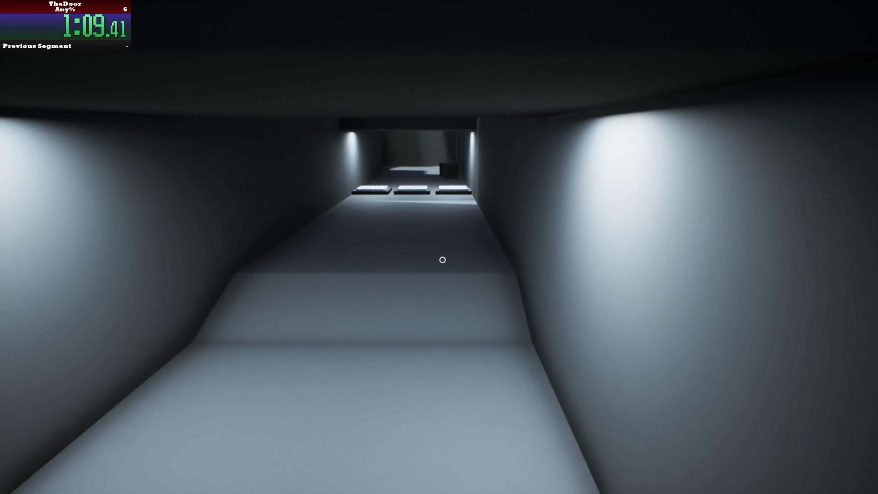
{"action": "key", "text": "w"}
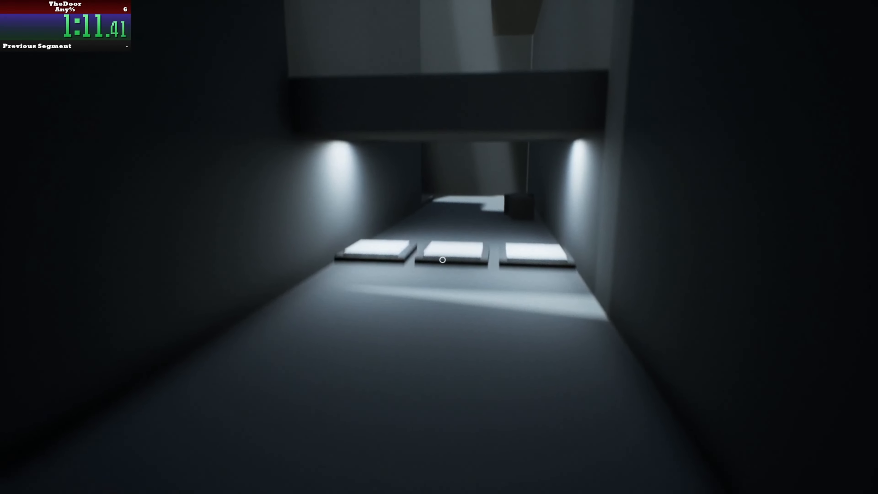
{"action": "key", "text": "w"}
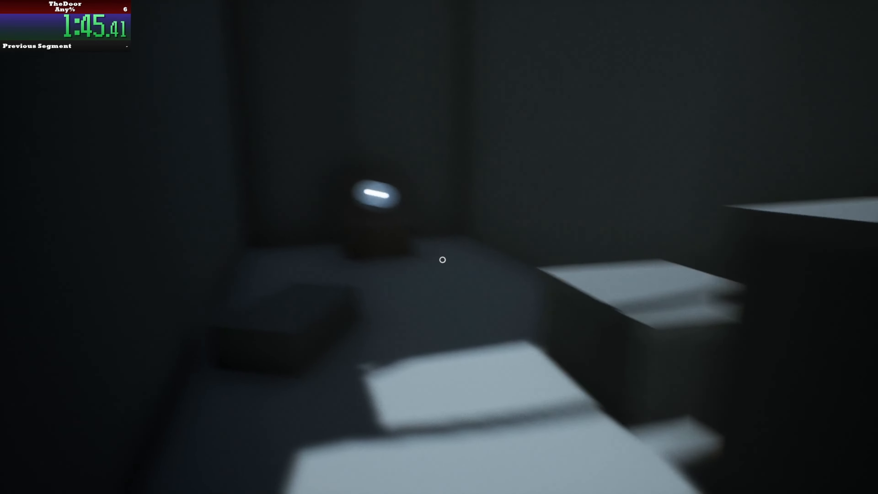
{"action": "mouse_move", "coordinate": [442, 260]}
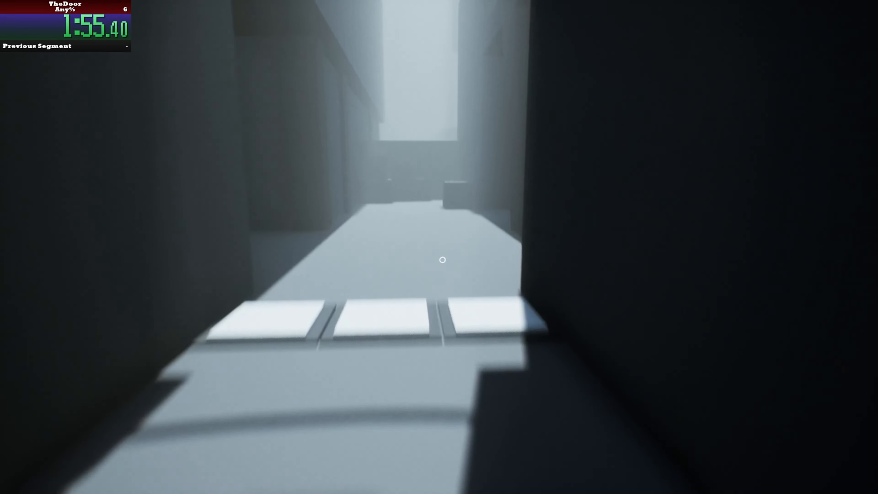
{"action": "key", "text": "w"}
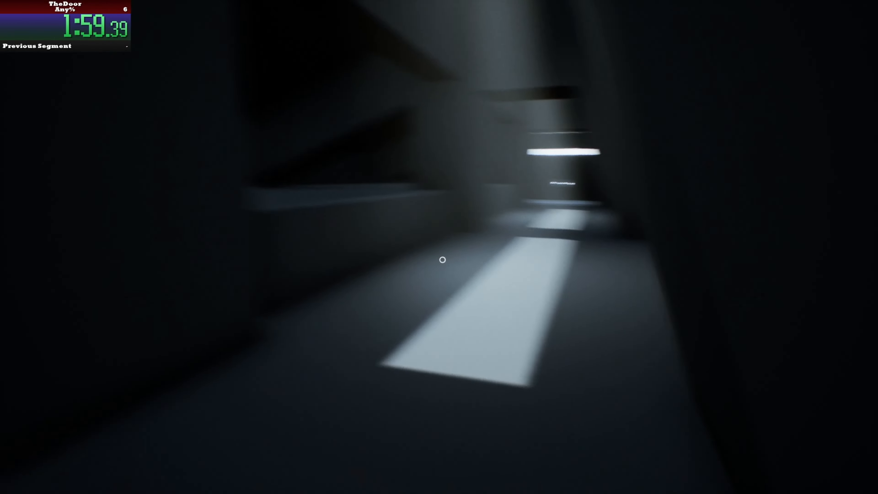
{"action": "mouse_move", "coordinate": [439, 247]}
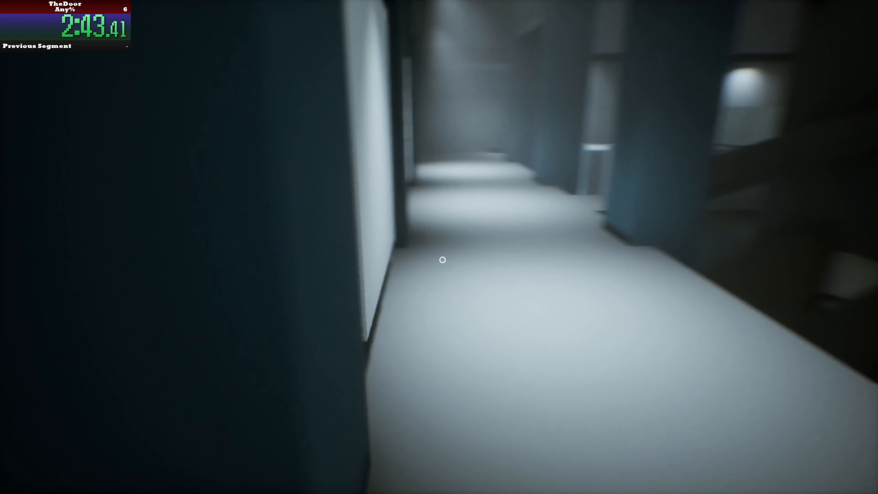
{"action": "mouse_move", "coordinate": [439, 247]}
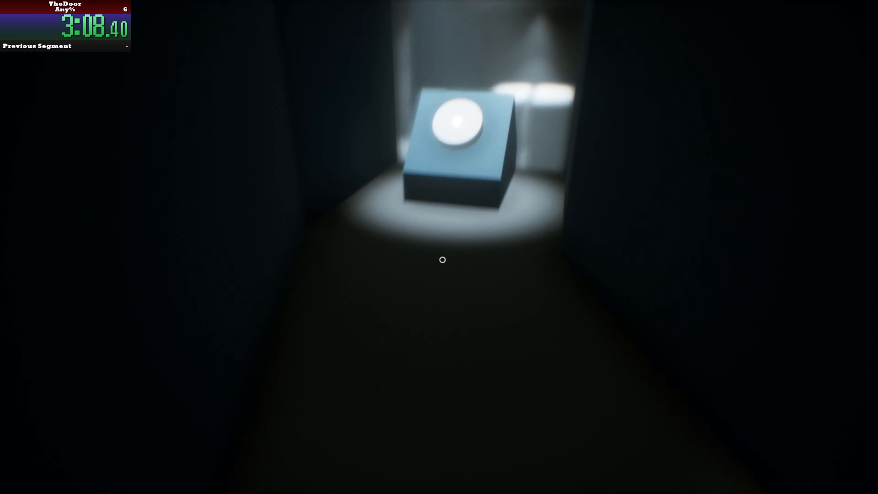
{"action": "key", "text": "w"}
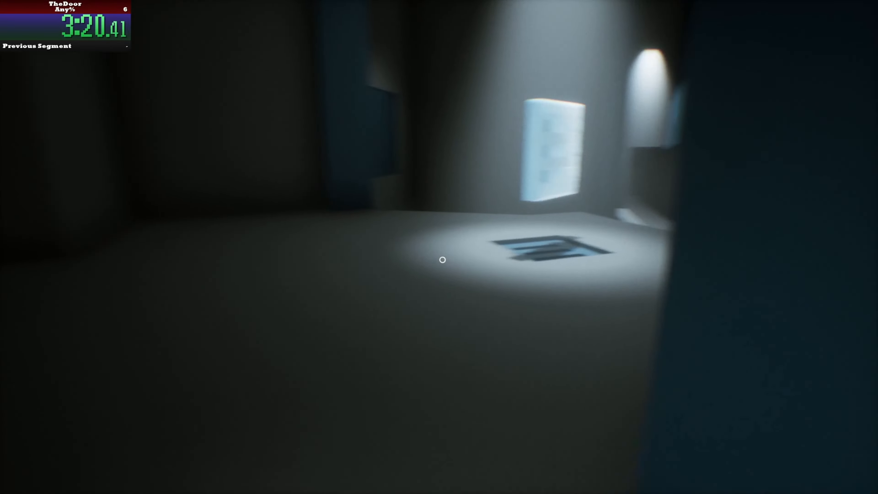
{"action": "mouse_move", "coordinate": [439, 260]}
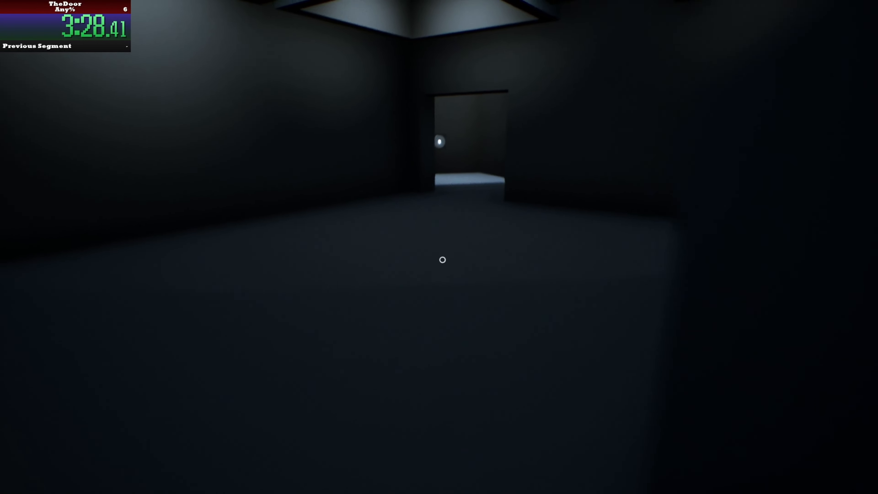
{"action": "key", "text": "w"}
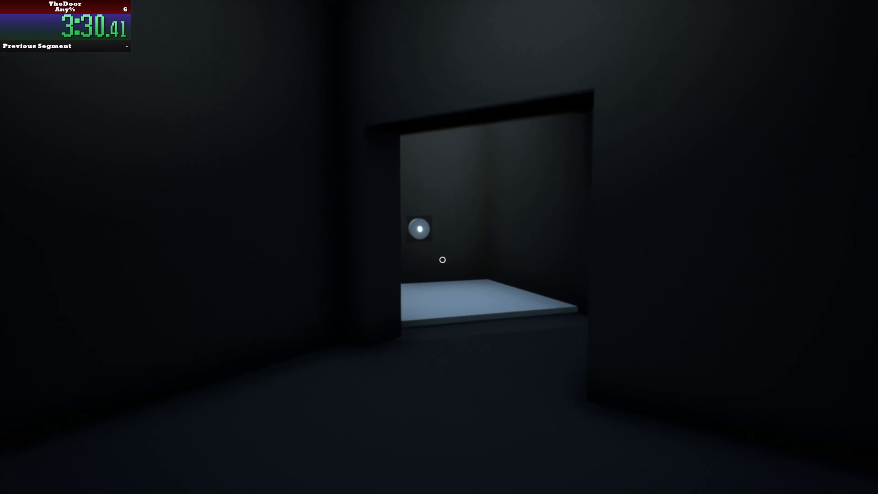
{"action": "mouse_move", "coordinate": [442, 259]}
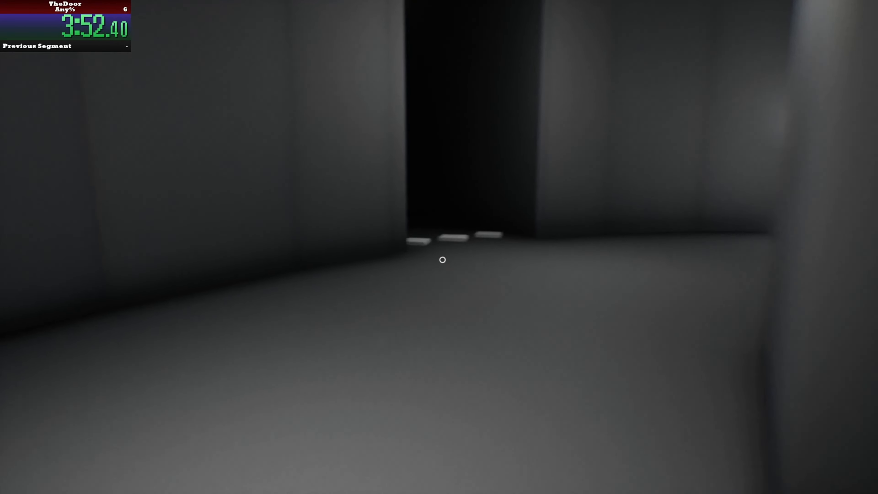
{"action": "mouse_move", "coordinate": [442, 259]}
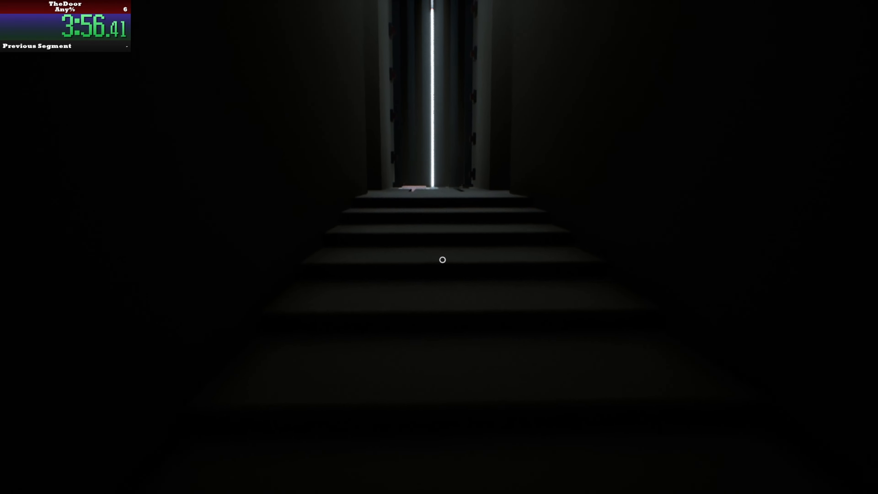
{"action": "key", "text": "w"}
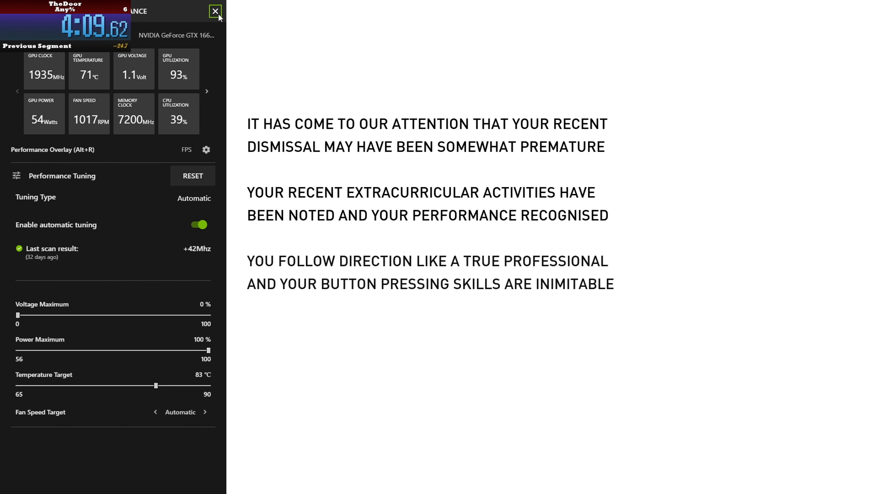
{"action": "left_click", "coordinate": [215, 11]}
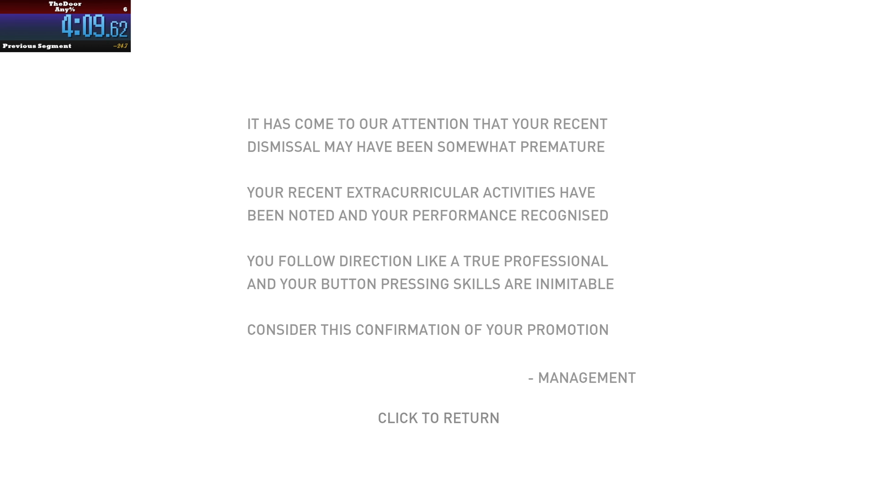
{"action": "left_click", "coordinate": [438, 417]}
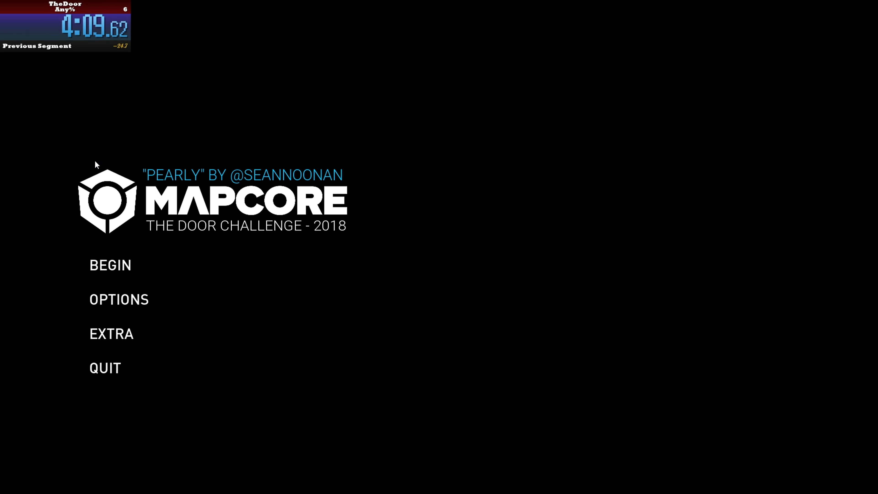
{"action": "mouse_move", "coordinate": [94, 394]}
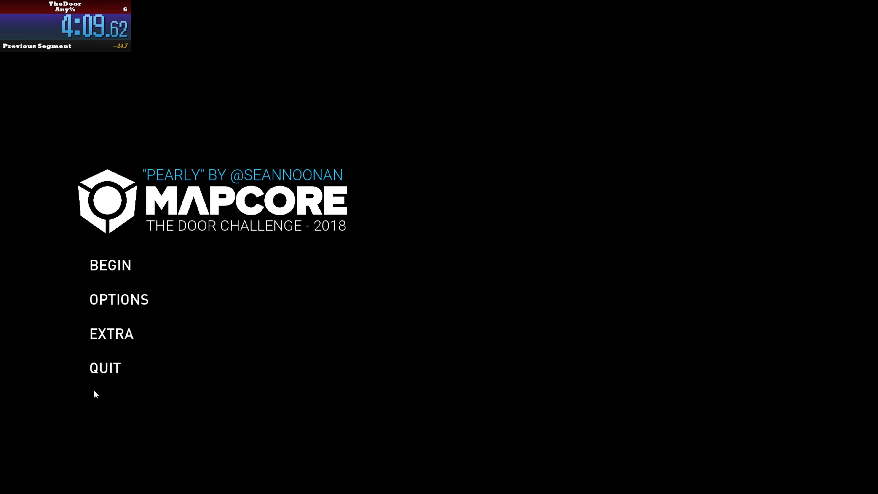